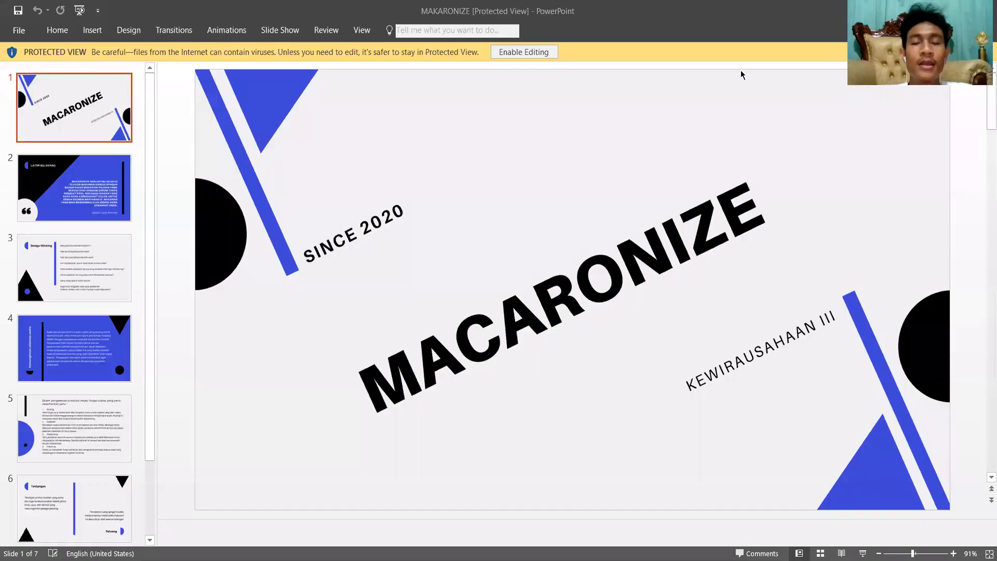
mouse_move(480, 285)
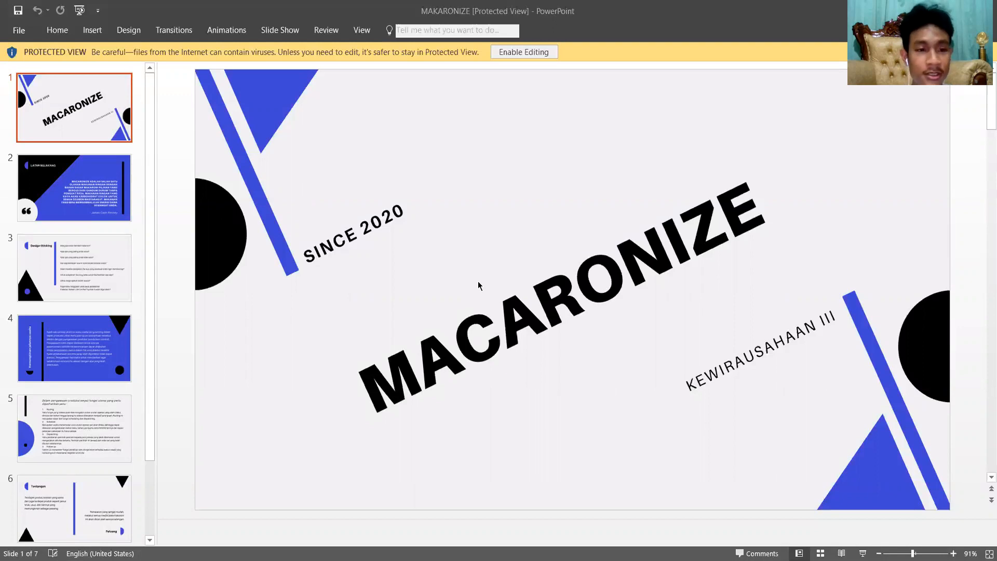
mouse_move(795, 533)
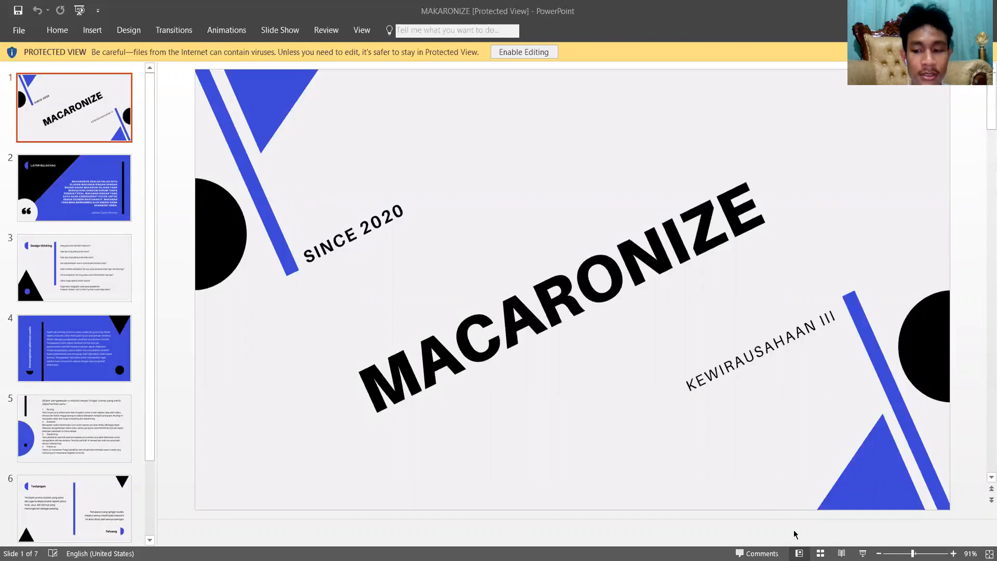